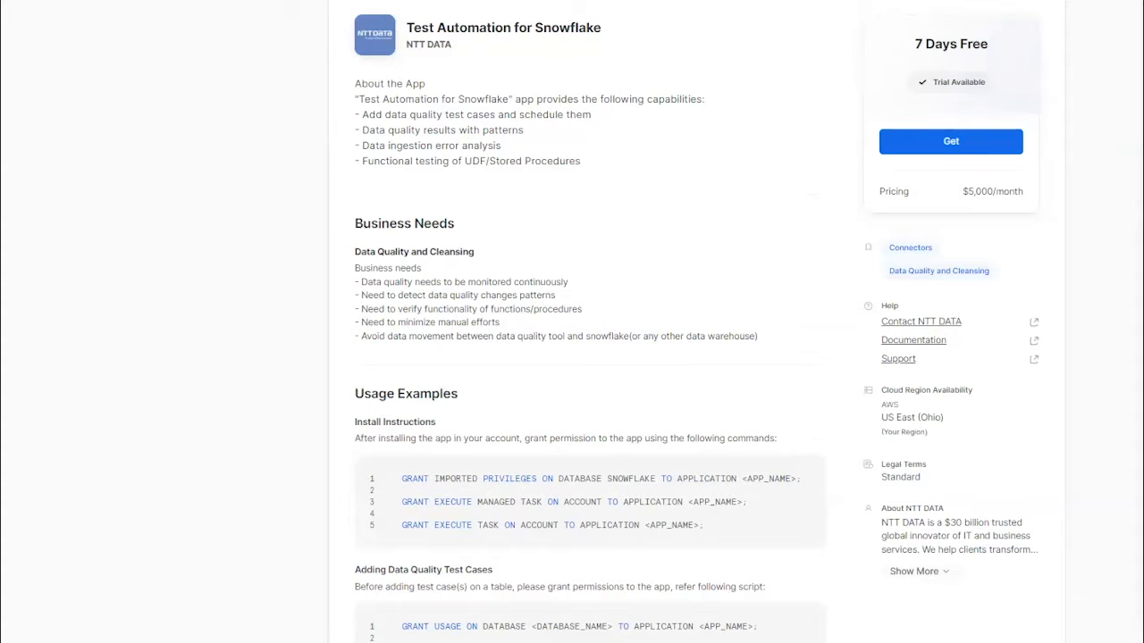
{"action": "mouse_move", "coordinate": [1025, 148]}
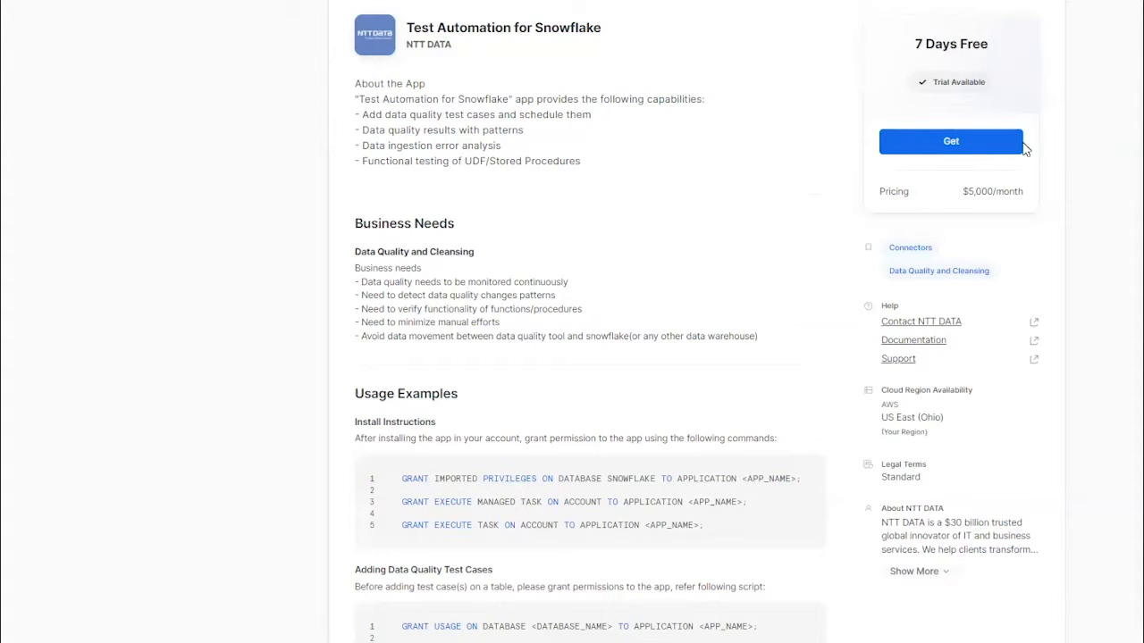
Step: Get the Test Automation for Snowflake listing to bring up its free-trial install form
{"action": "left_click", "coordinate": [950, 141]}
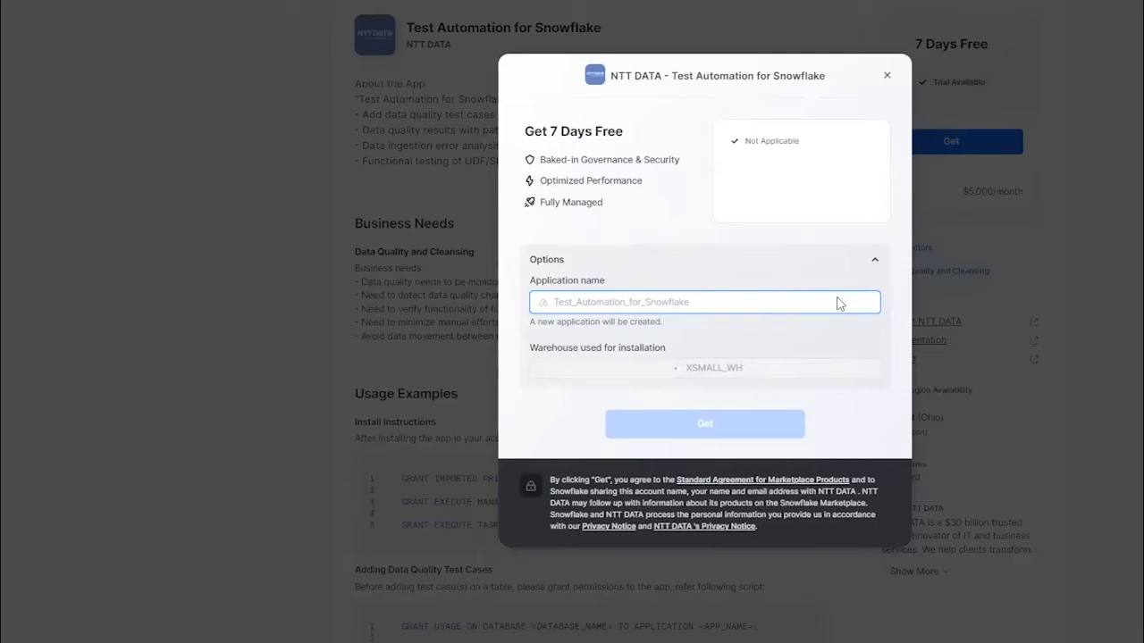
{"action": "mouse_move", "coordinate": [793, 328]}
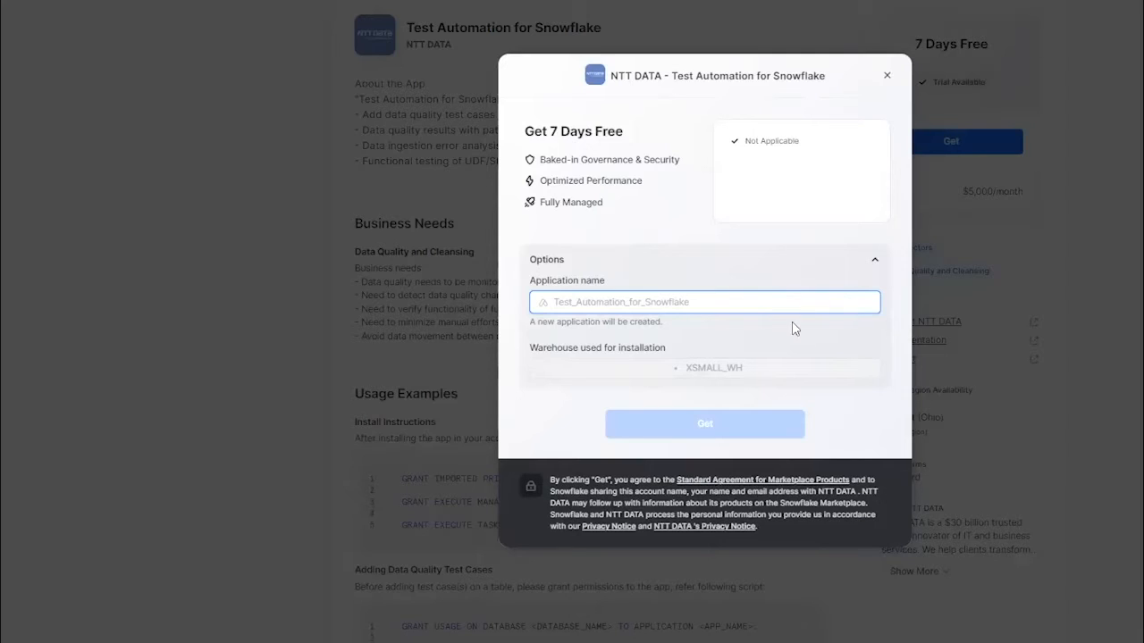
{"action": "mouse_move", "coordinate": [789, 380]}
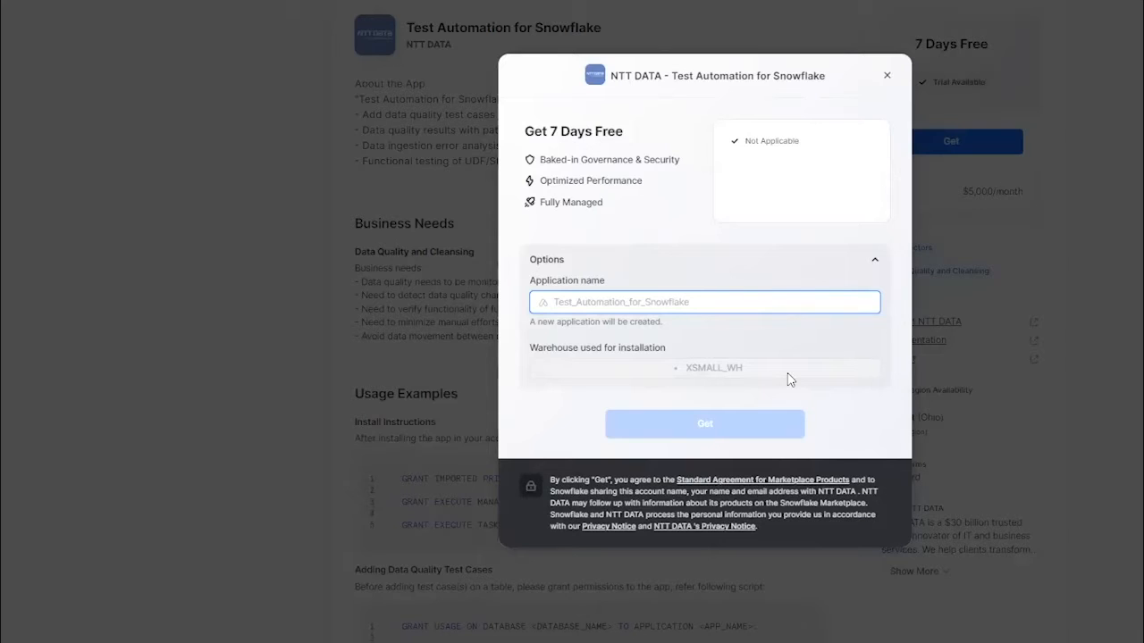
{"action": "mouse_move", "coordinate": [827, 434]}
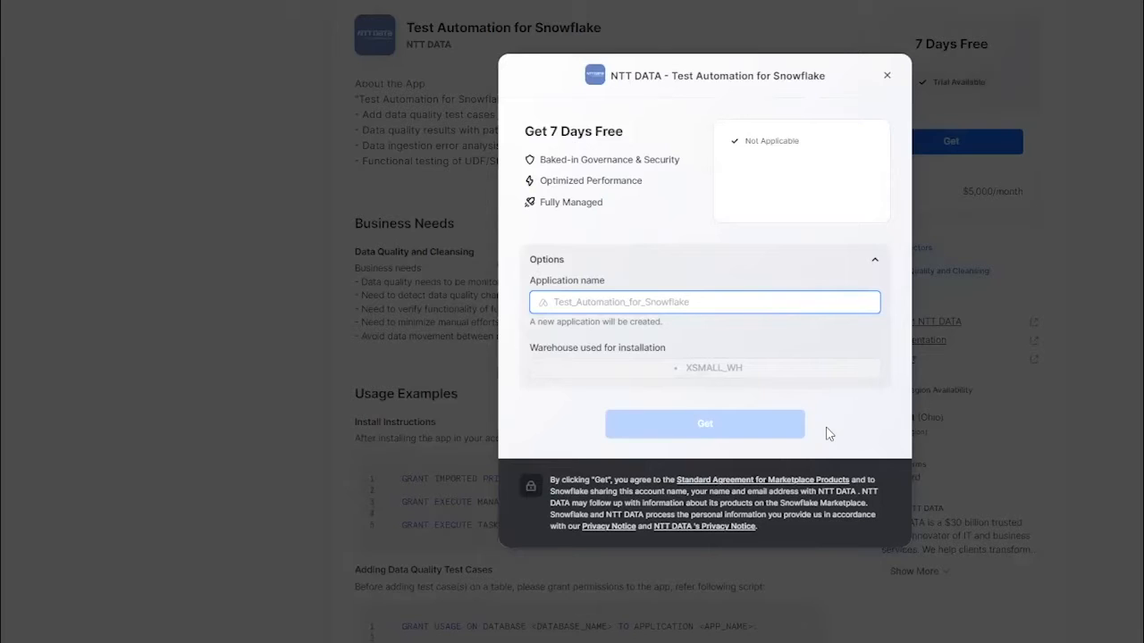
Step: Get the app with the default name and XS warehouse, then copy its permission-granting install commands
{"action": "left_click", "coordinate": [887, 74]}
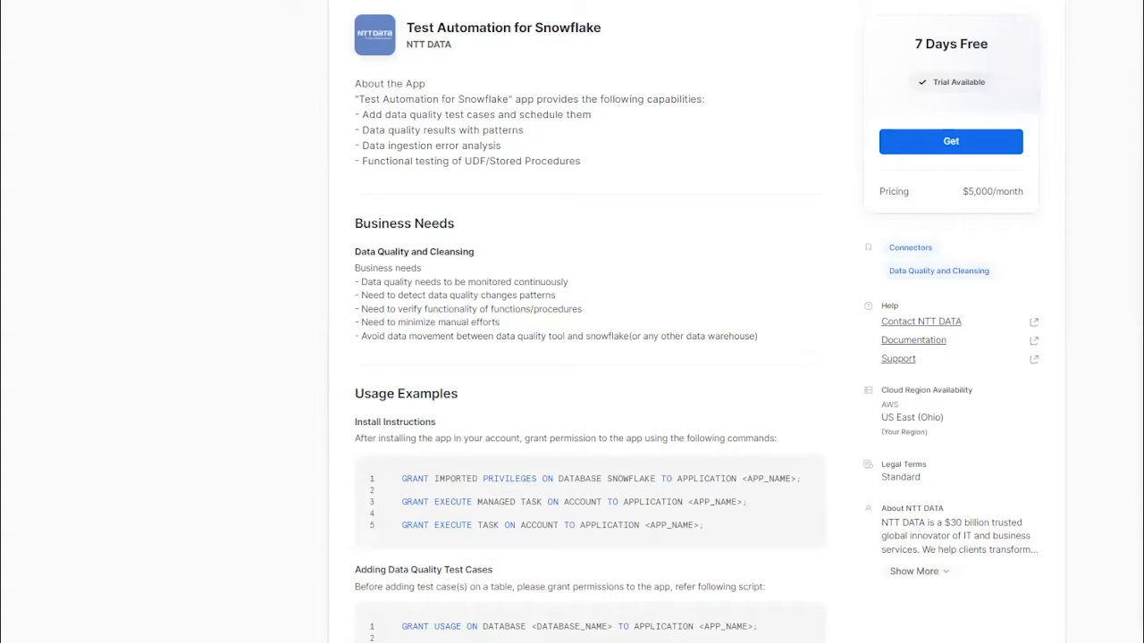
{"action": "mouse_move", "coordinate": [611, 476]}
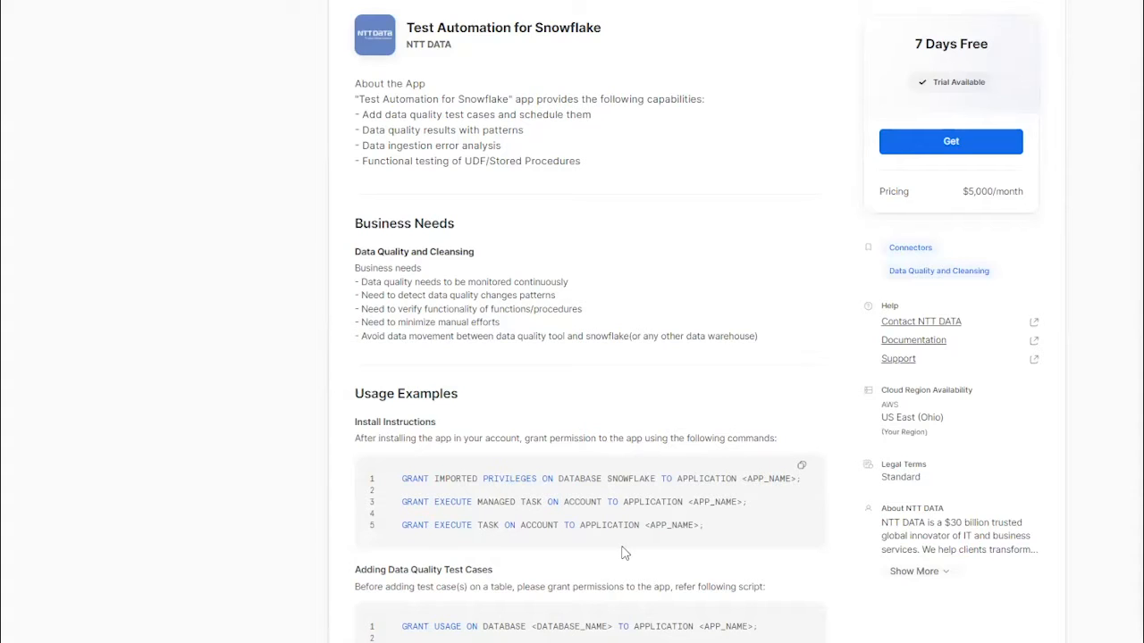
{"action": "left_click", "coordinate": [950, 142]}
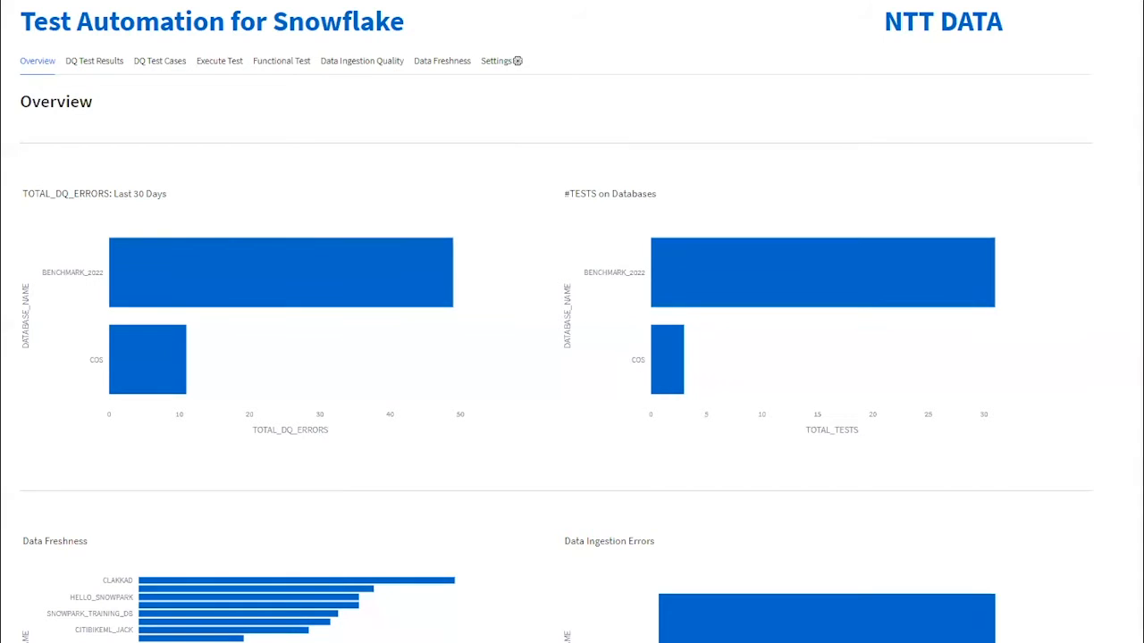
Step: Go from the Overview dashboard to the DQ Test Results page
{"action": "left_click", "coordinate": [94, 60]}
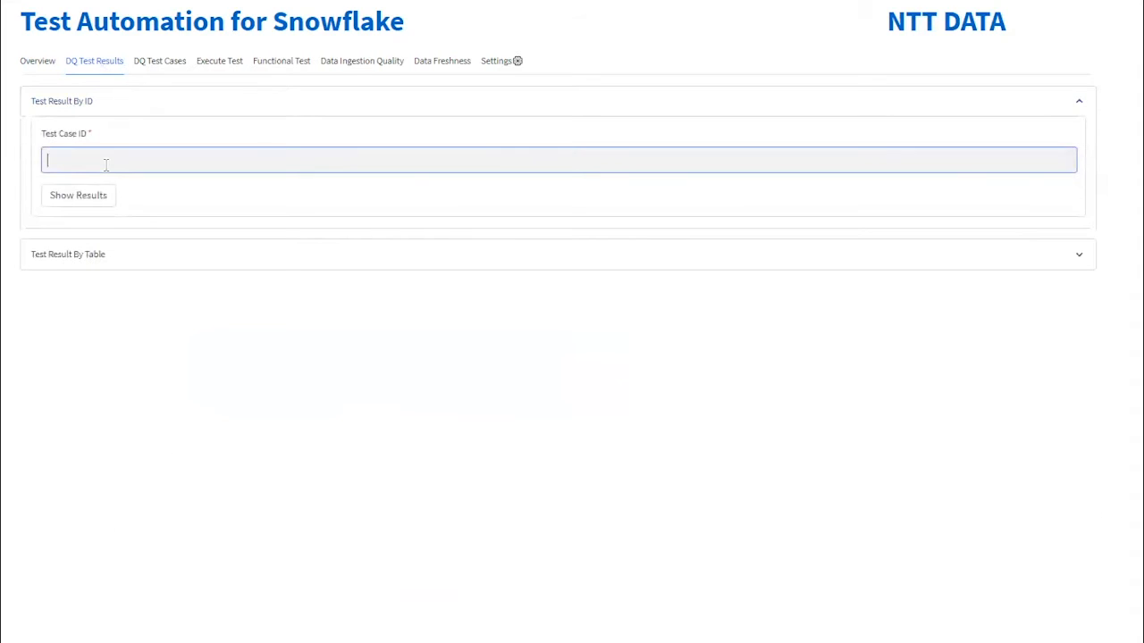
Step: Show results for test case ID 2, revealing its not-null error-count history chart
{"action": "type", "text": "2"}
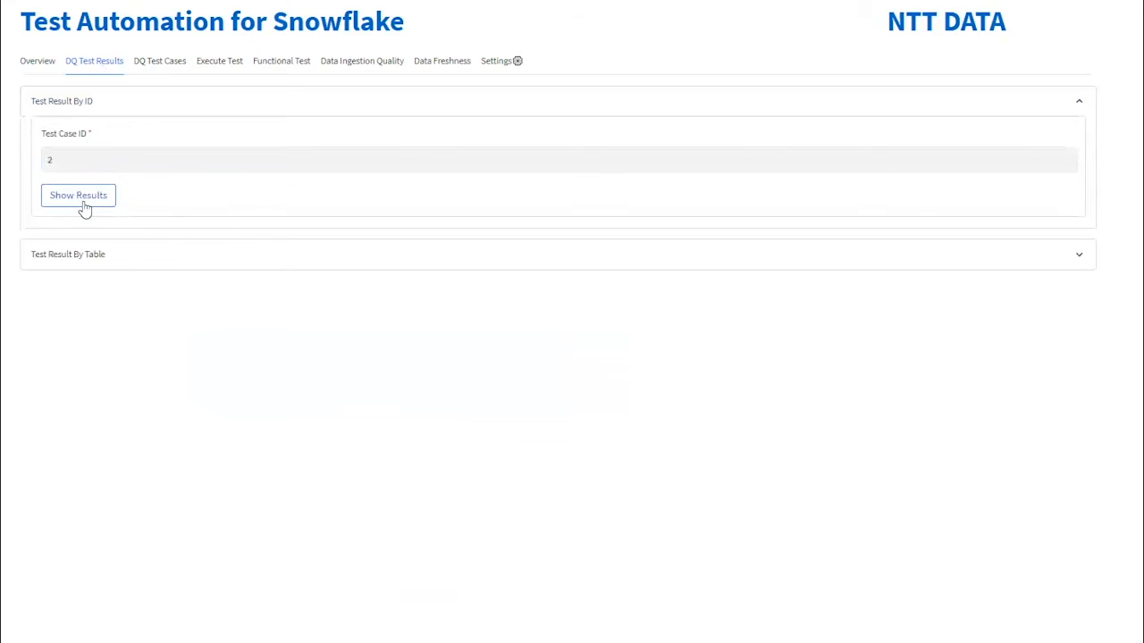
{"action": "left_click", "coordinate": [78, 195]}
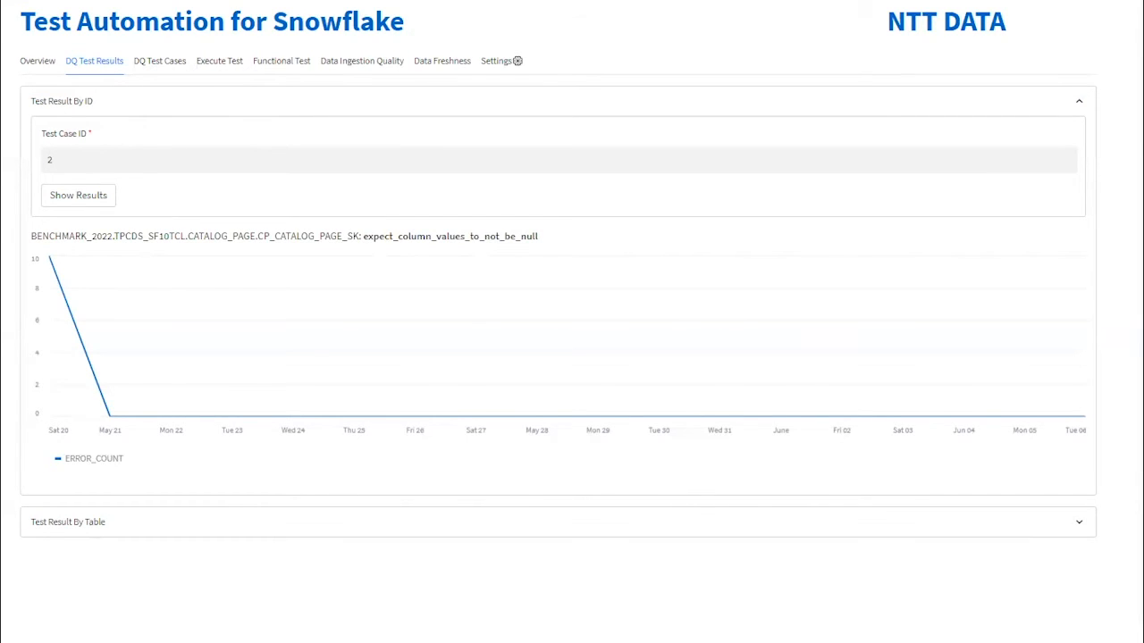
{"action": "mouse_move", "coordinate": [803, 316]}
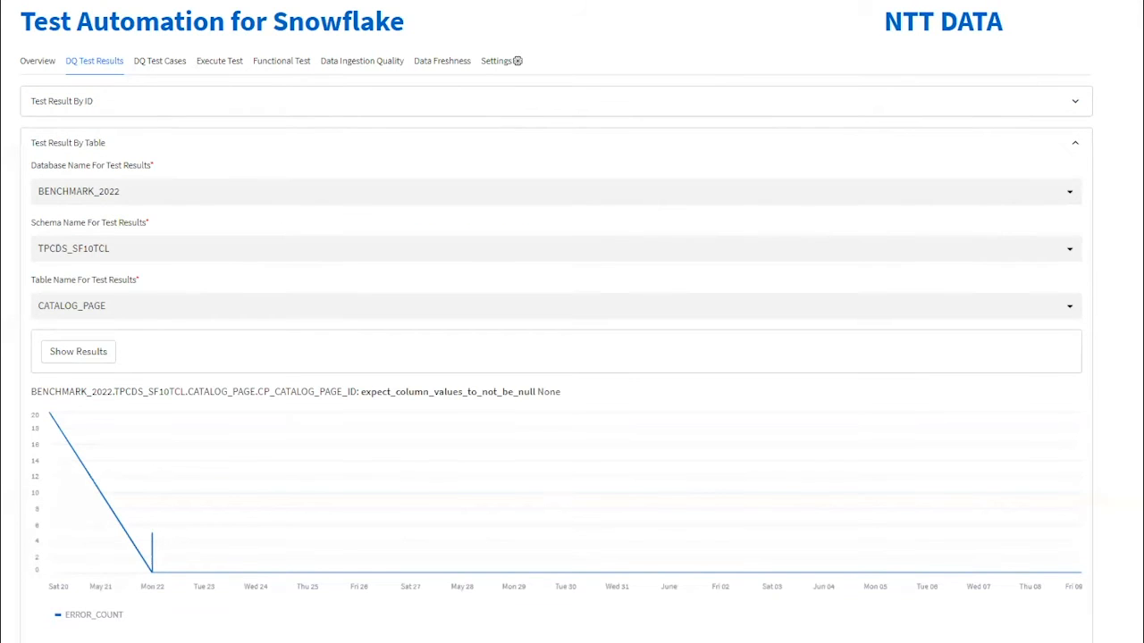
Step: Scroll through the not-null error-count charts for the tested CATALOG_PAGE columns
{"action": "scroll", "scroll_direction": "down", "scroll_amount": 3}
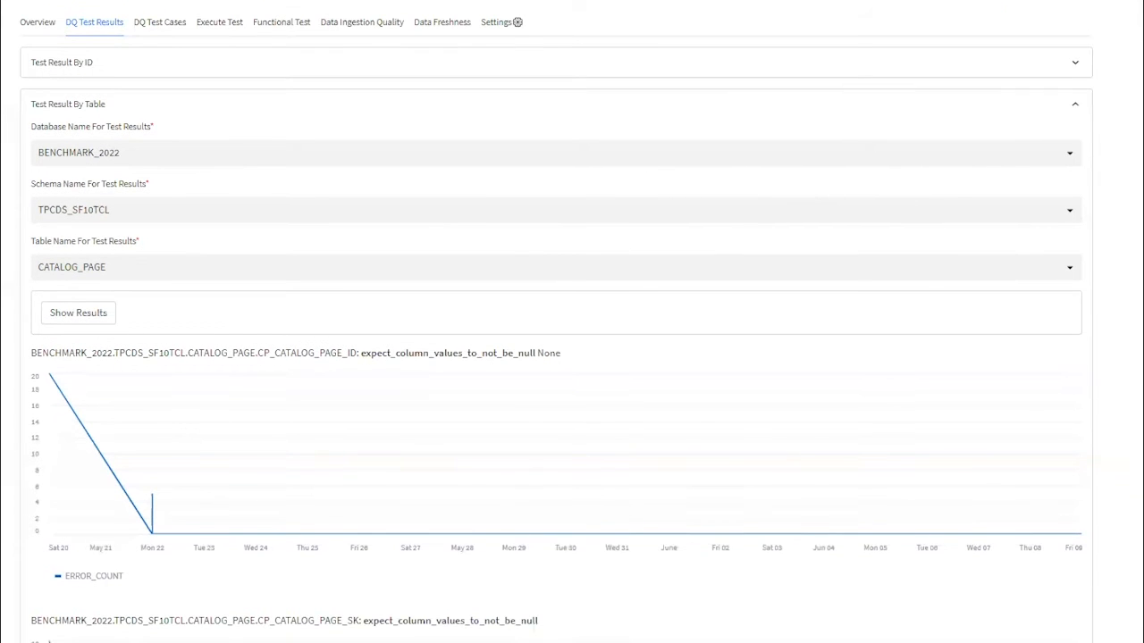
{"action": "scroll", "scroll_direction": "down", "scroll_amount": 3}
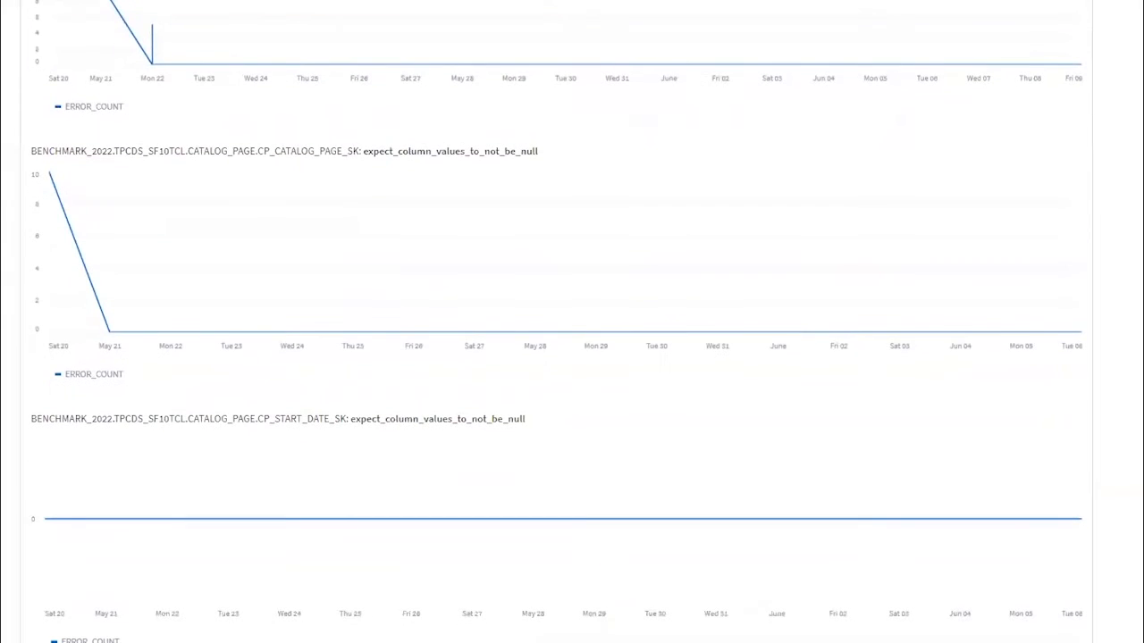
{"action": "scroll", "scroll_direction": "down", "scroll_amount": 3}
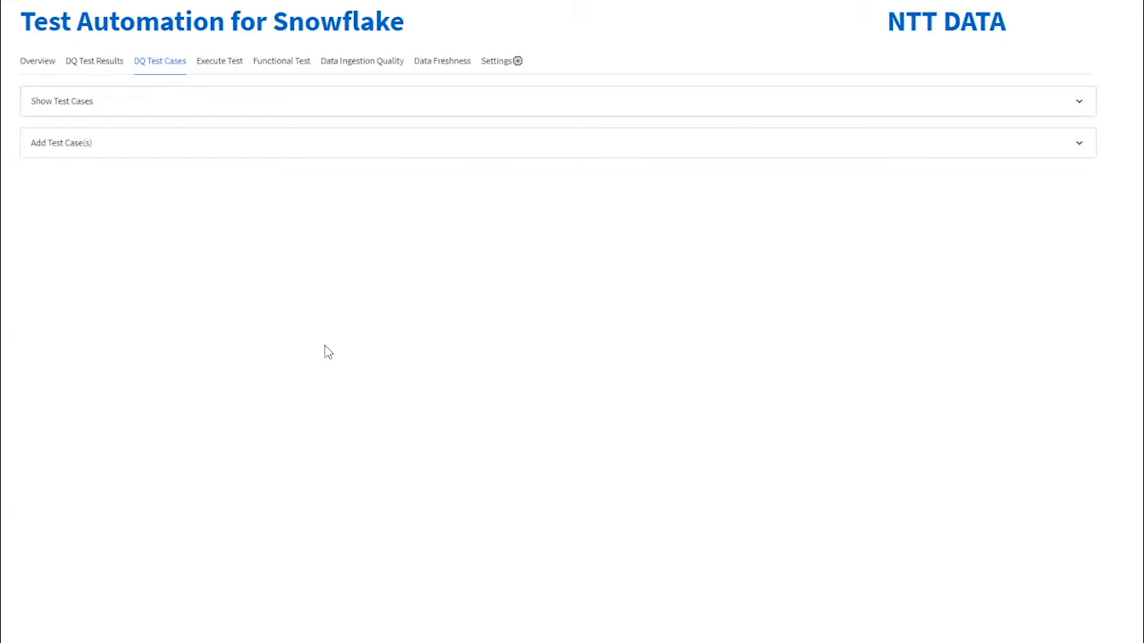
{"action": "mouse_move", "coordinate": [78, 165]}
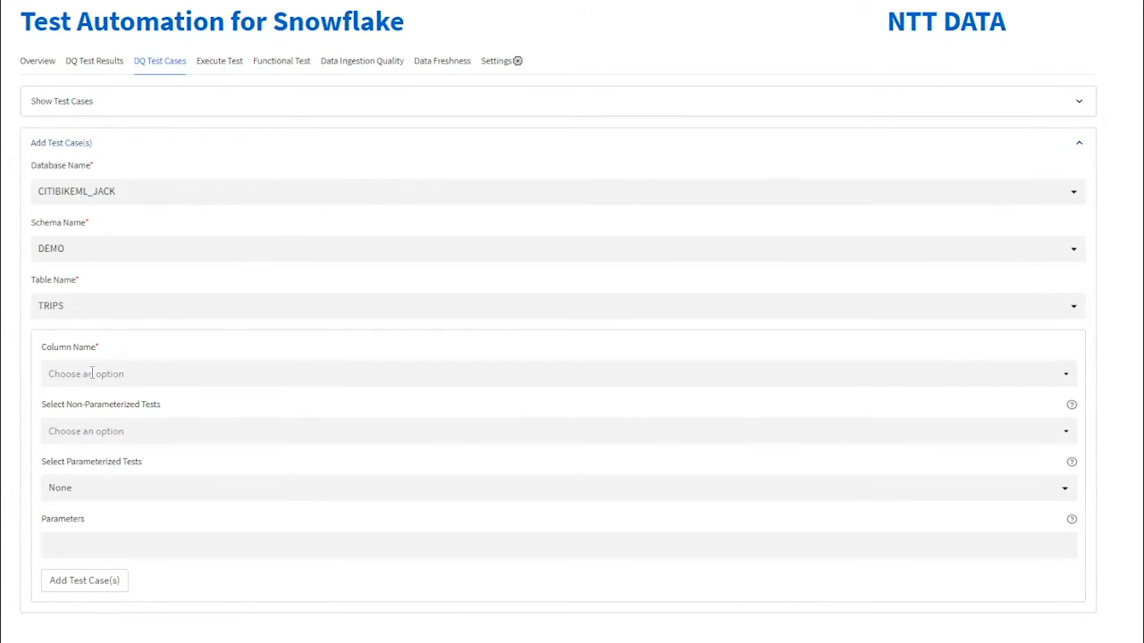
Step: Add START_STATION_ID to the TRIPS test columns and select the values-to-be-unique and not-be-null expectations
{"action": "left_click", "coordinate": [557, 373]}
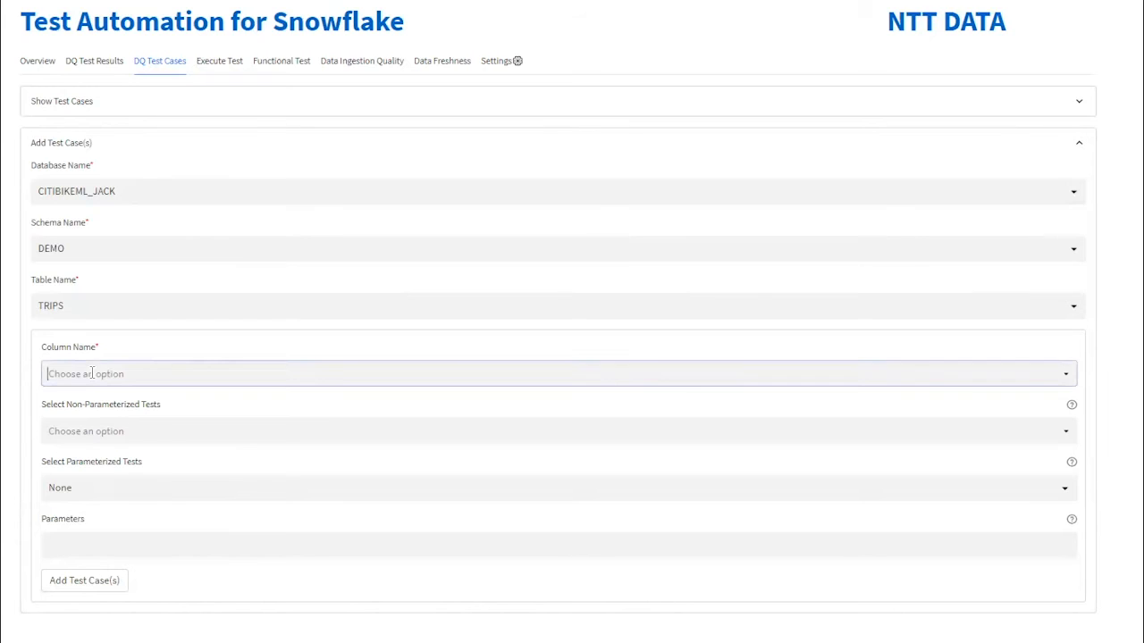
{"action": "left_click", "coordinate": [536, 373]}
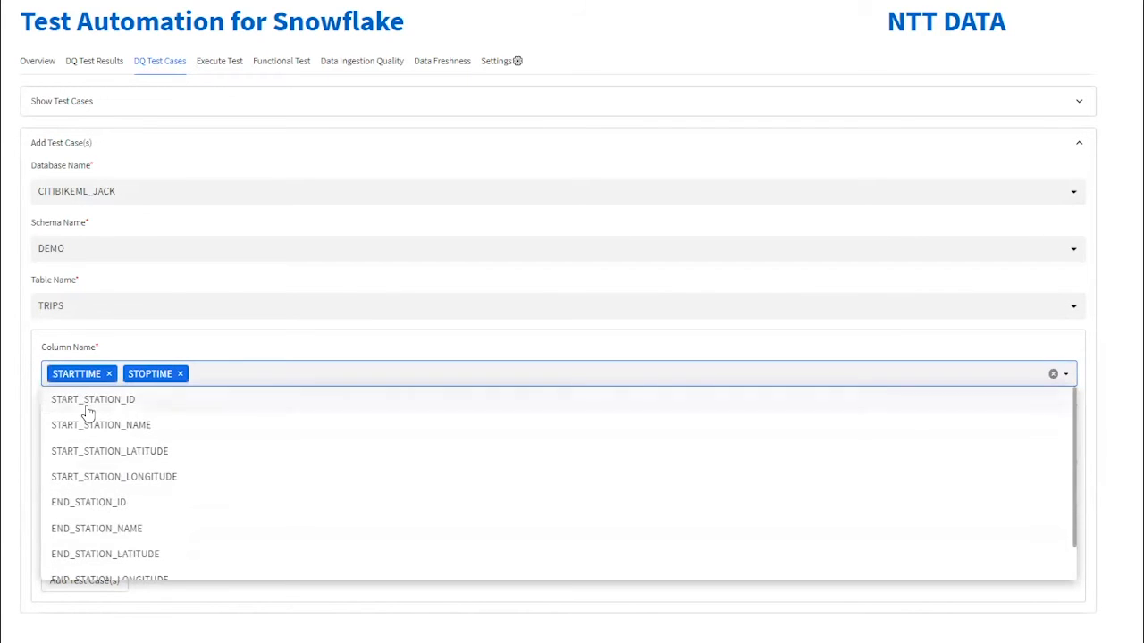
{"action": "left_click", "coordinate": [93, 399]}
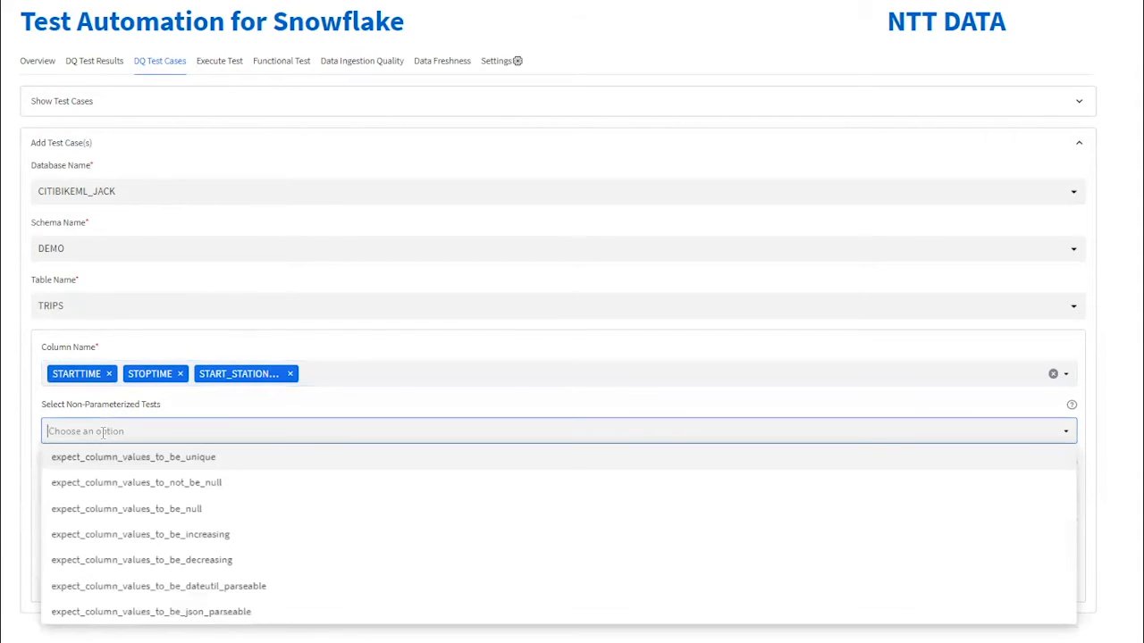
{"action": "left_click", "coordinate": [133, 456]}
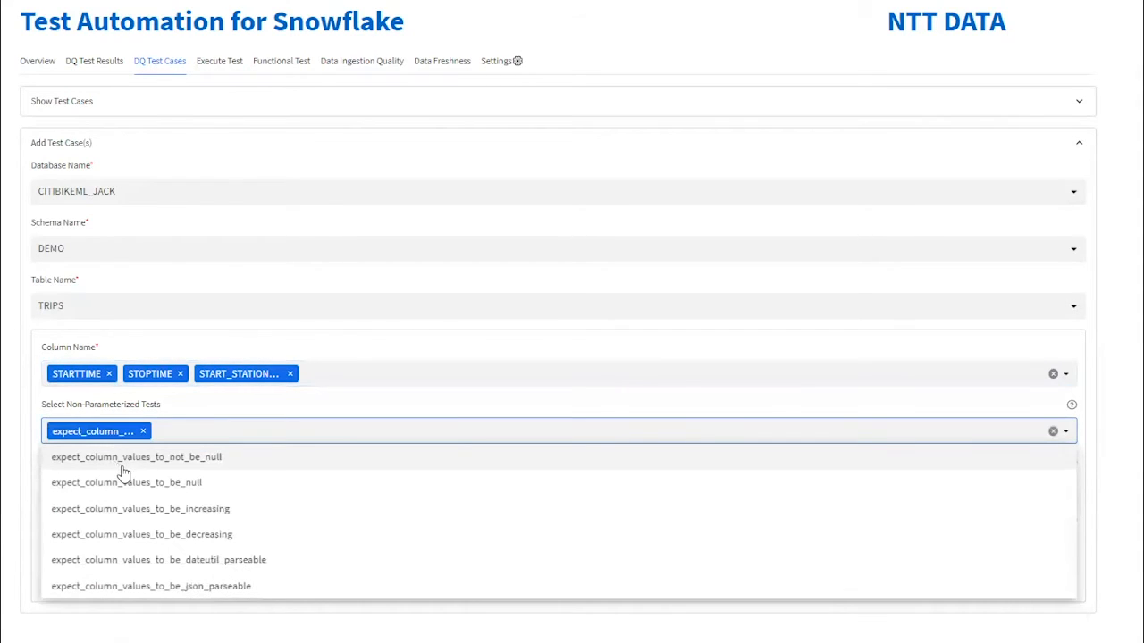
{"action": "left_click", "coordinate": [218, 61]}
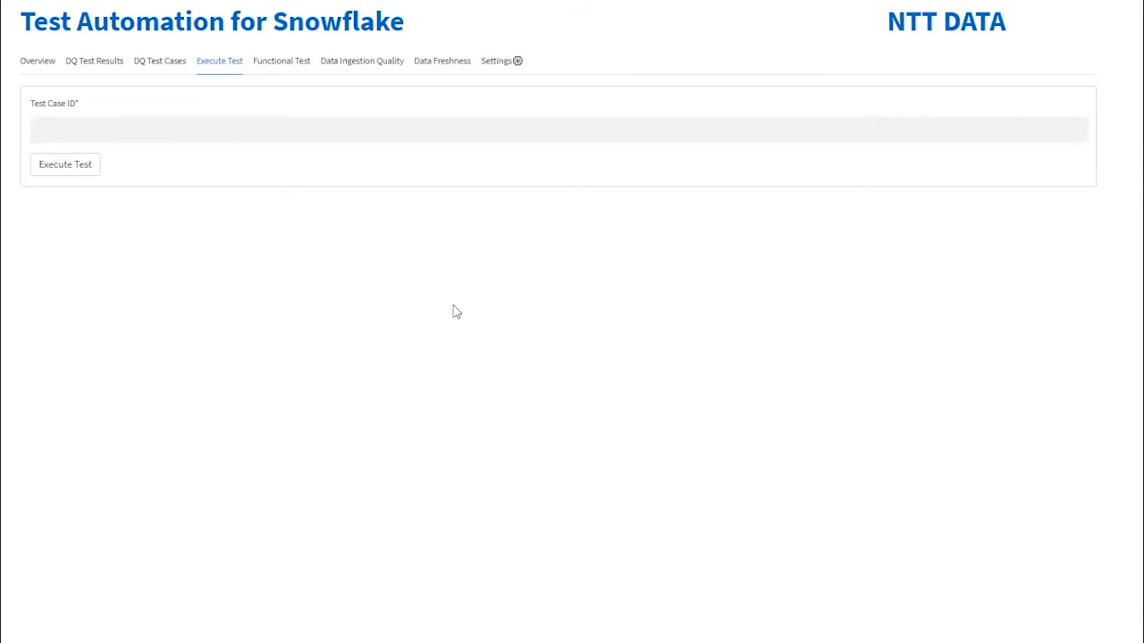
{"action": "mouse_move", "coordinate": [368, 310]}
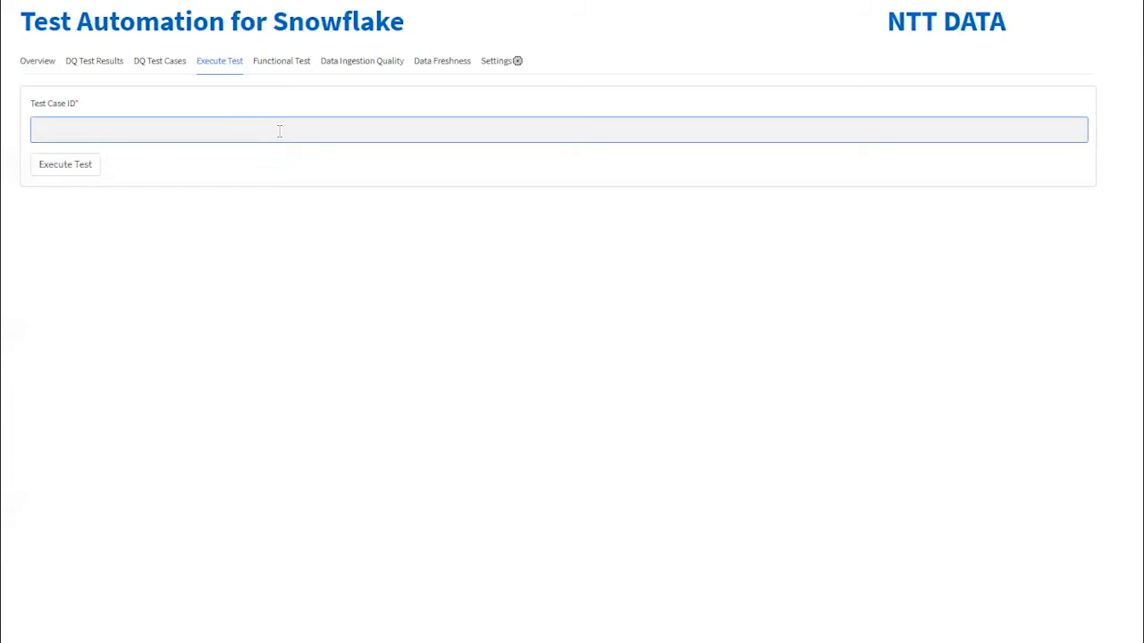
Step: Execute test case ID 1 from the Execute Test page
{"action": "type", "text": "1"}
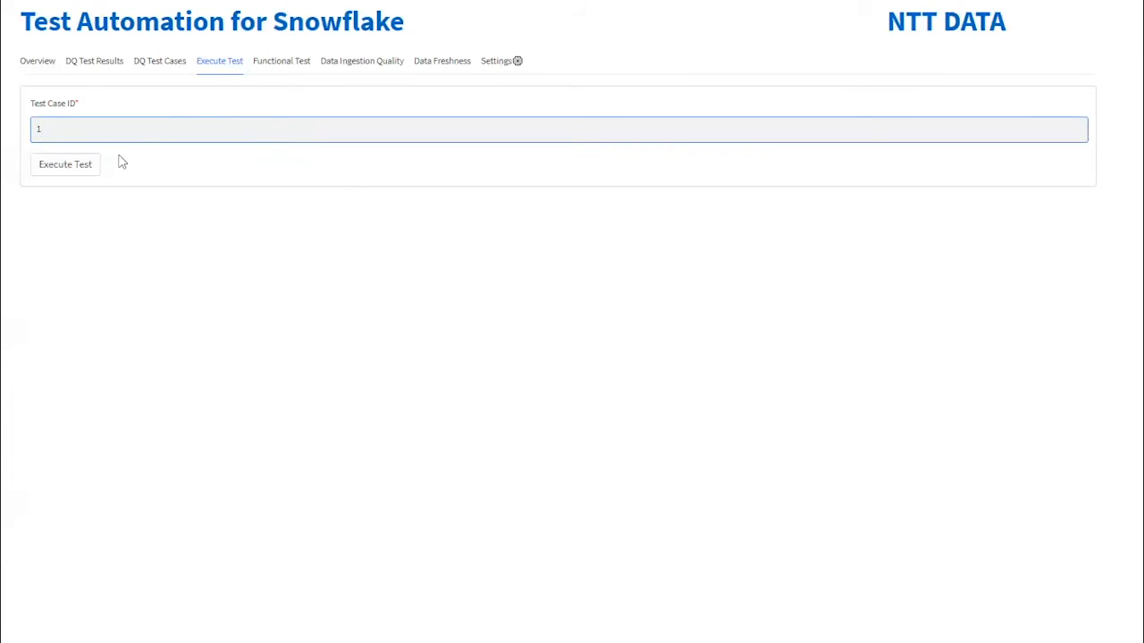
{"action": "left_click", "coordinate": [282, 61]}
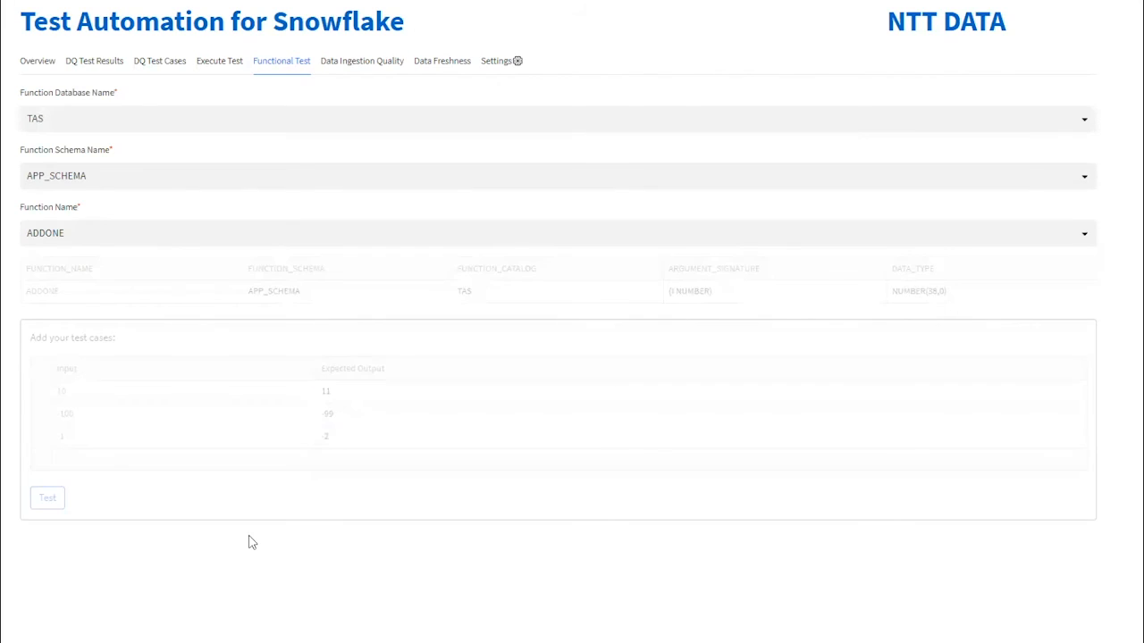
Step: Run the ADDONE test cases: inputs 10 and -100 pass, -1 fails with output 0
{"action": "left_click", "coordinate": [46, 498]}
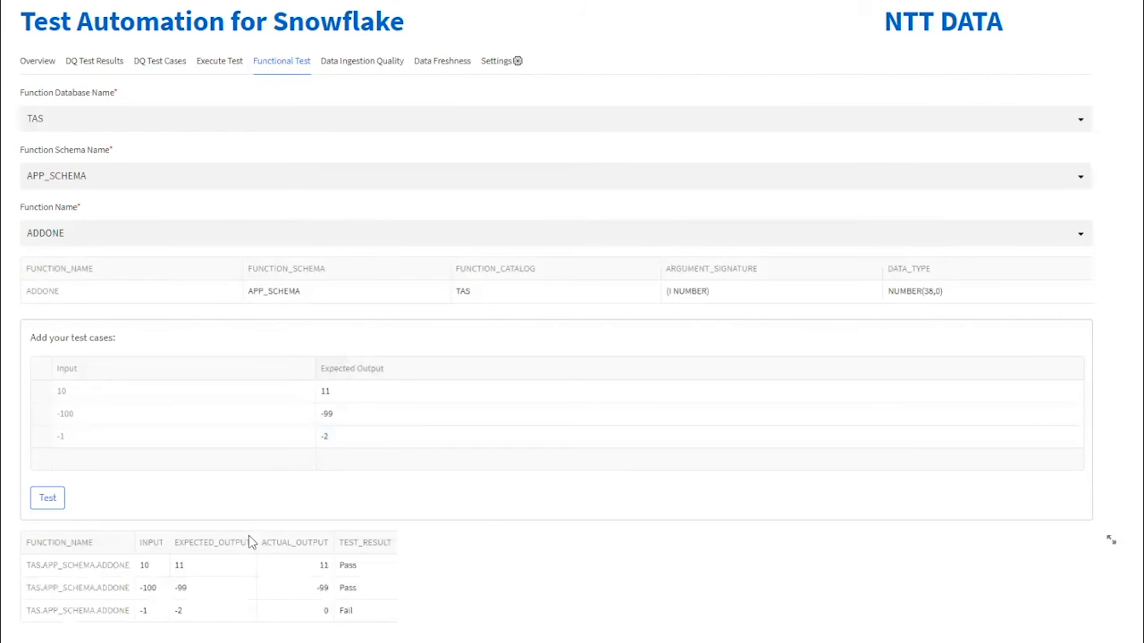
{"action": "mouse_move", "coordinate": [454, 570]}
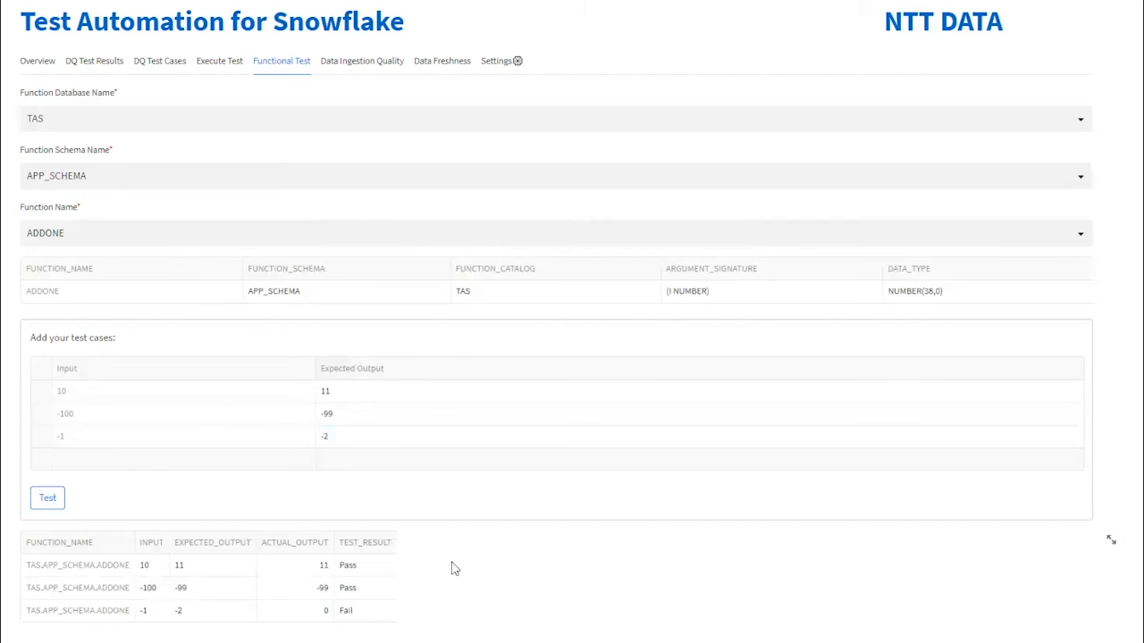
{"action": "mouse_move", "coordinate": [339, 79]}
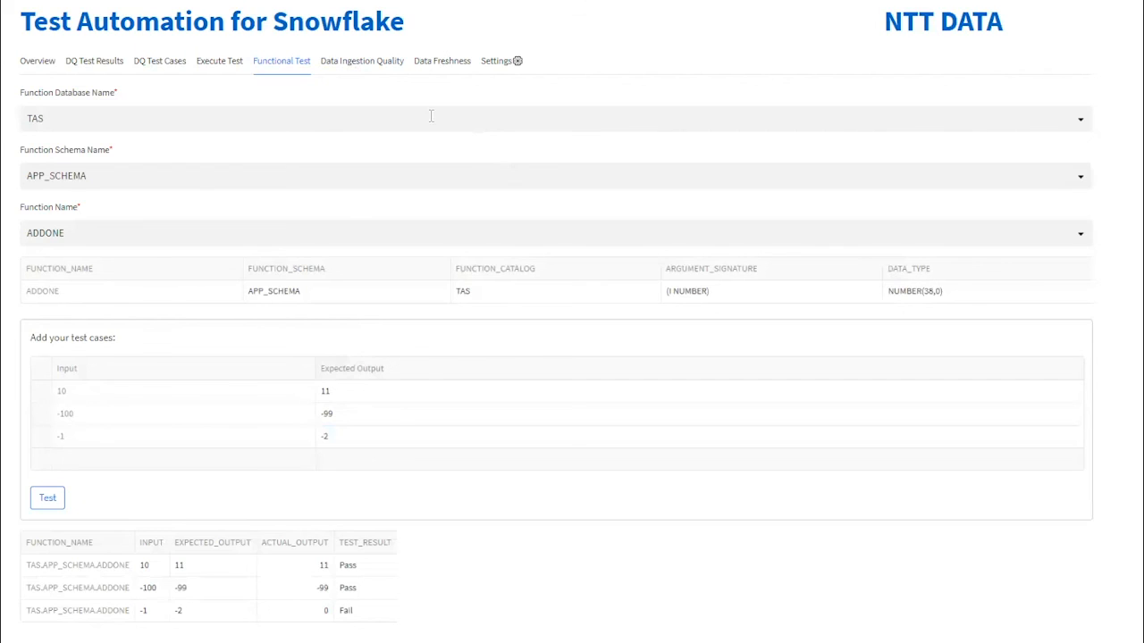
{"action": "mouse_move", "coordinate": [362, 60]}
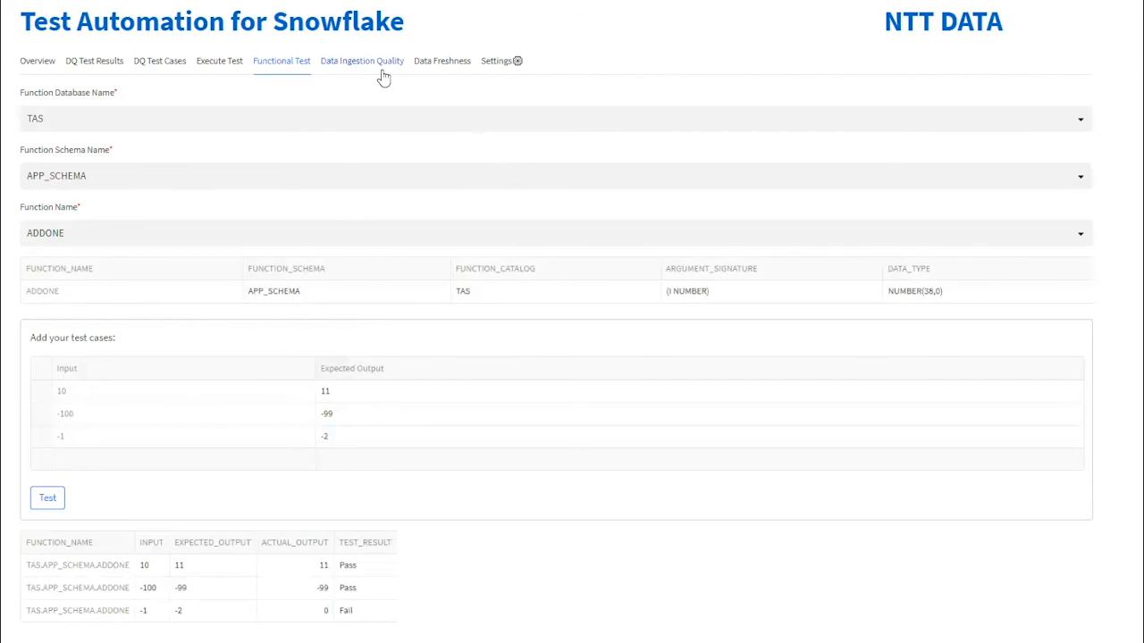
{"action": "mouse_move", "coordinate": [415, 73]}
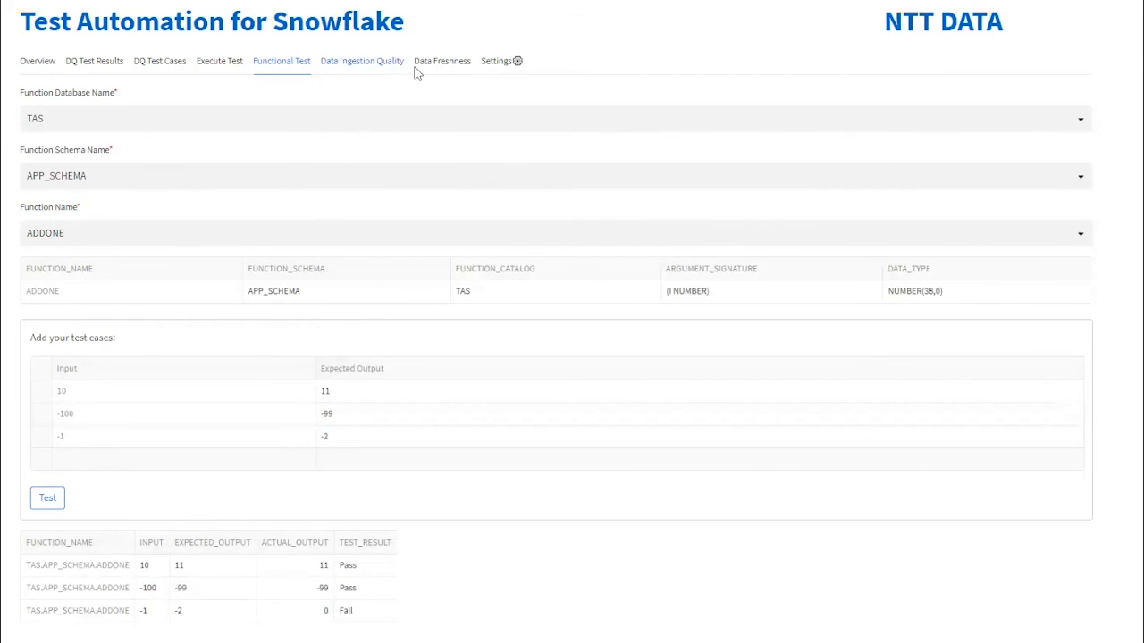